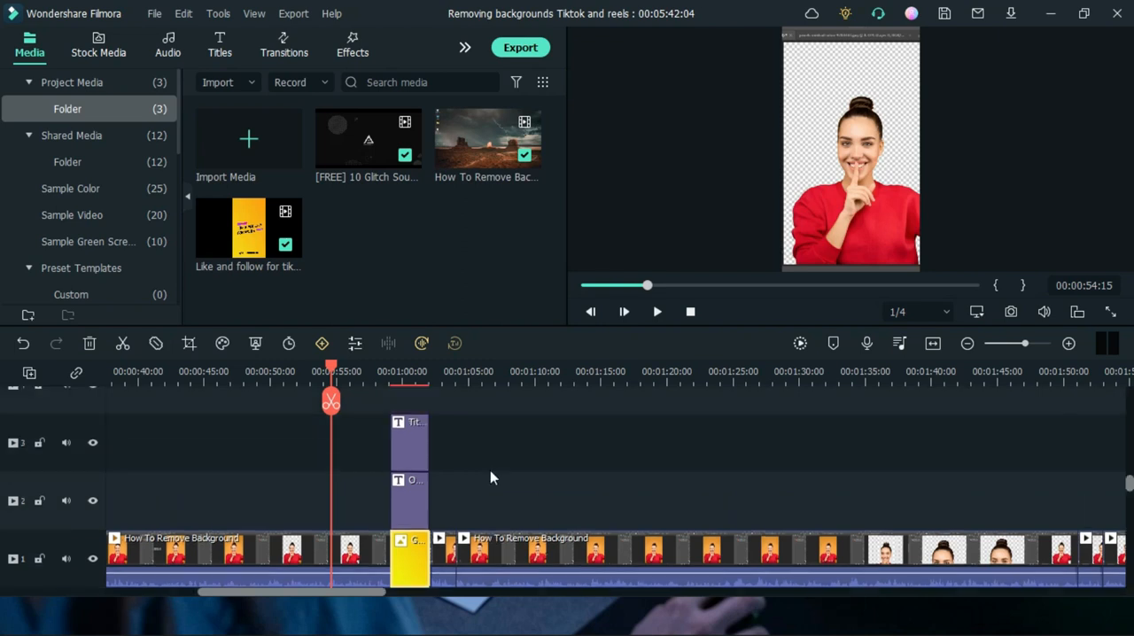
pyautogui.moveTo(507, 475)
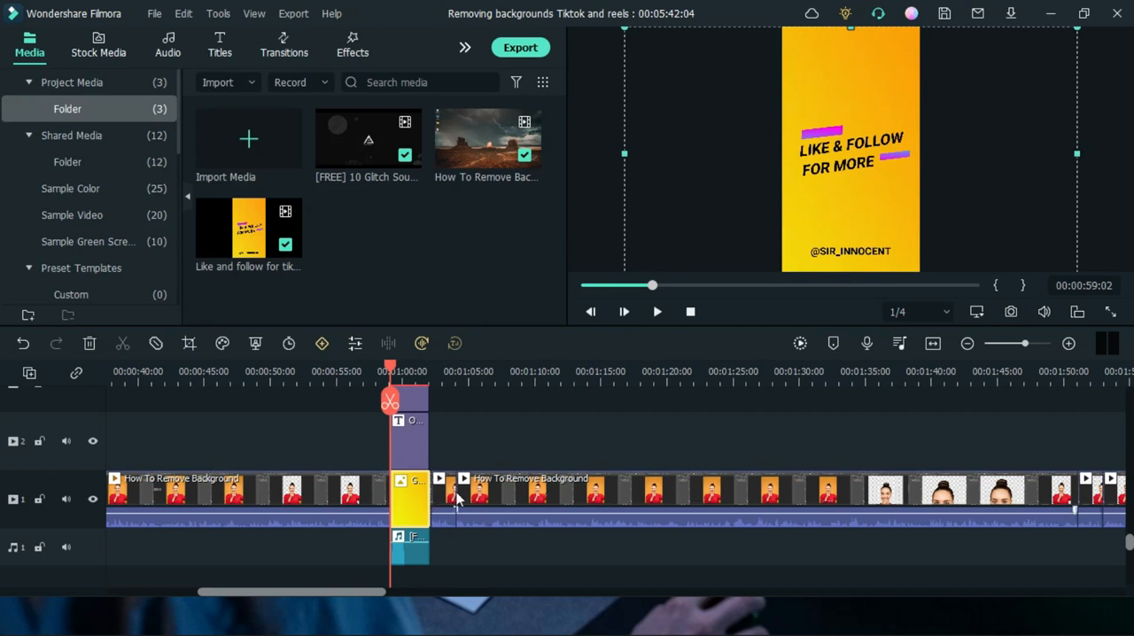
pyautogui.moveTo(991, 294)
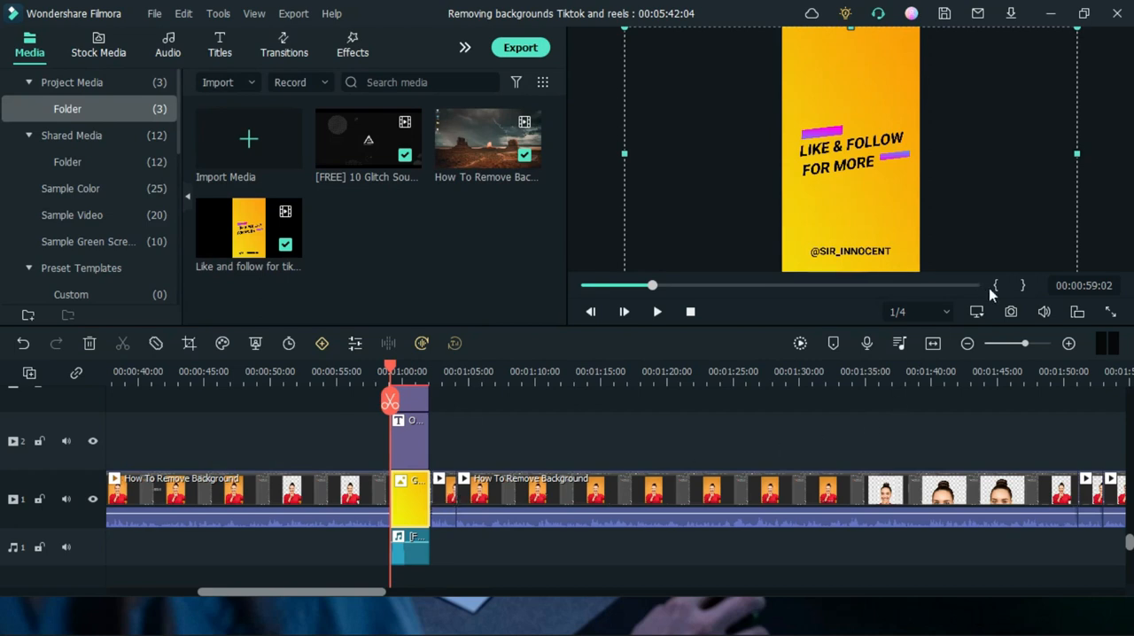
pyautogui.moveTo(995, 285)
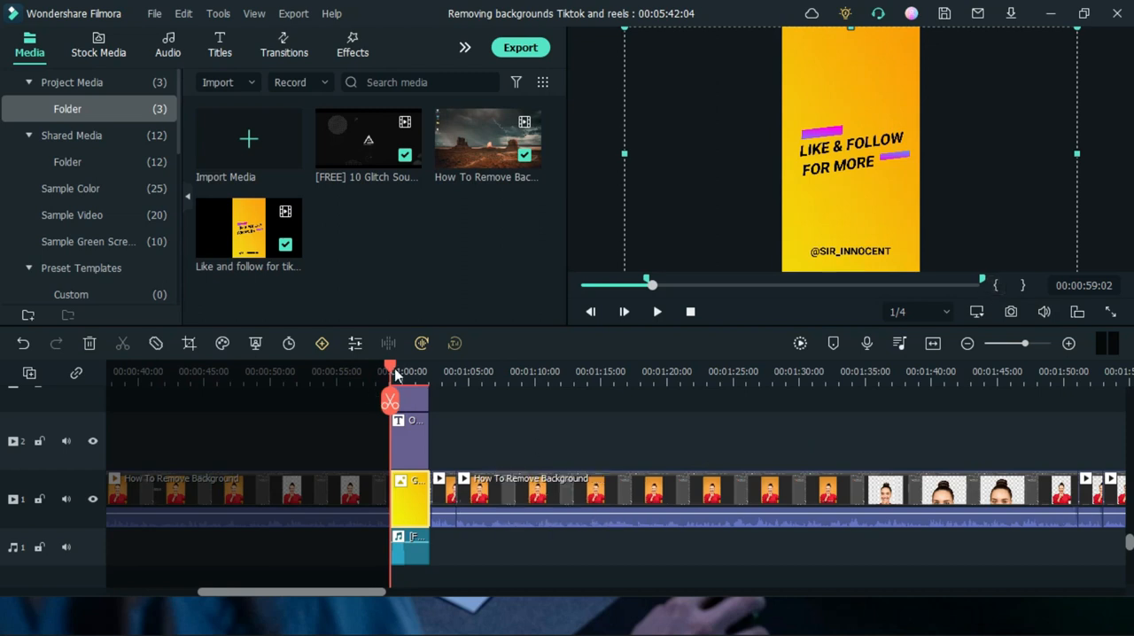
# Move the playhead across the Like & Follow end card to bound the marked range to that clip
pyautogui.moveTo(389, 365); pyautogui.dragTo(418, 365)
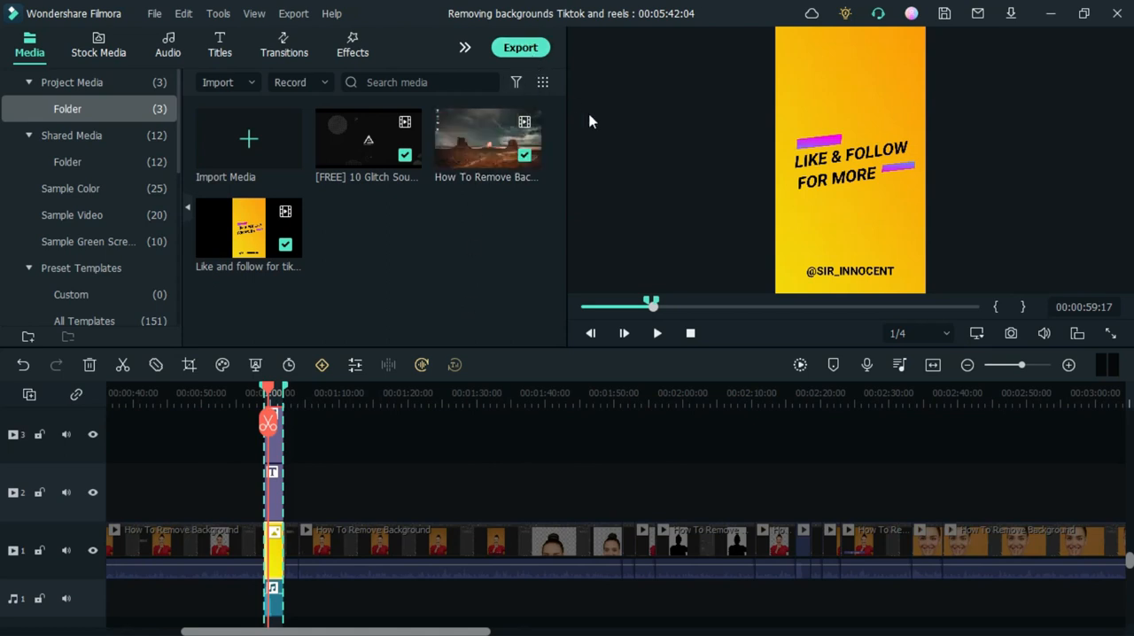
# Start Export Selected Range and name the file 'Like and Follow'
pyautogui.click(521, 46)
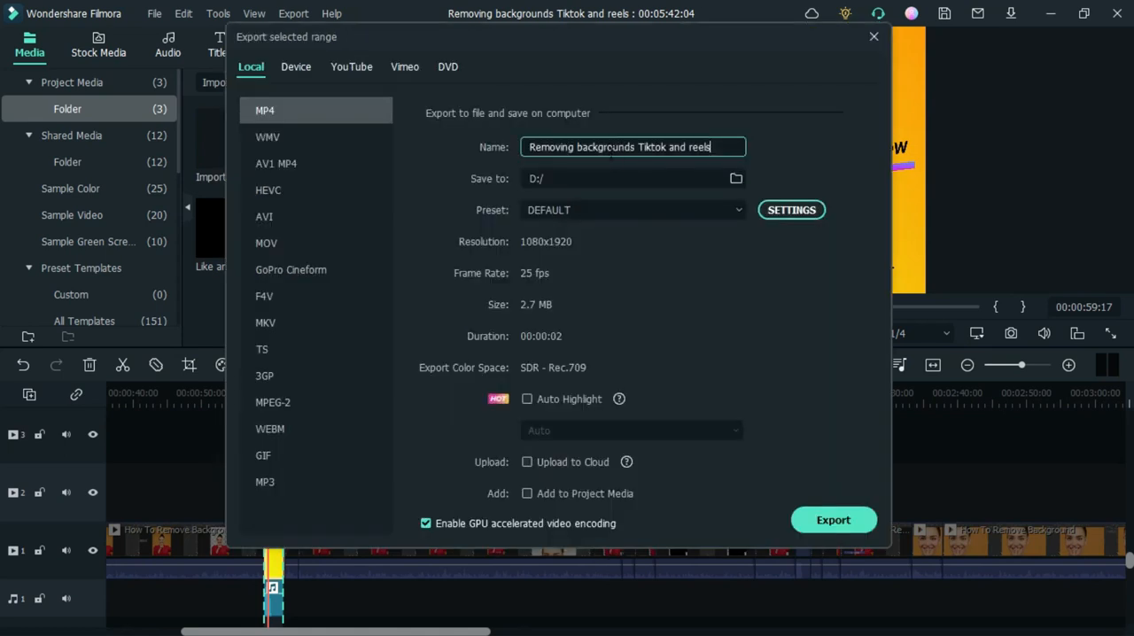
pyautogui.moveTo(708, 173)
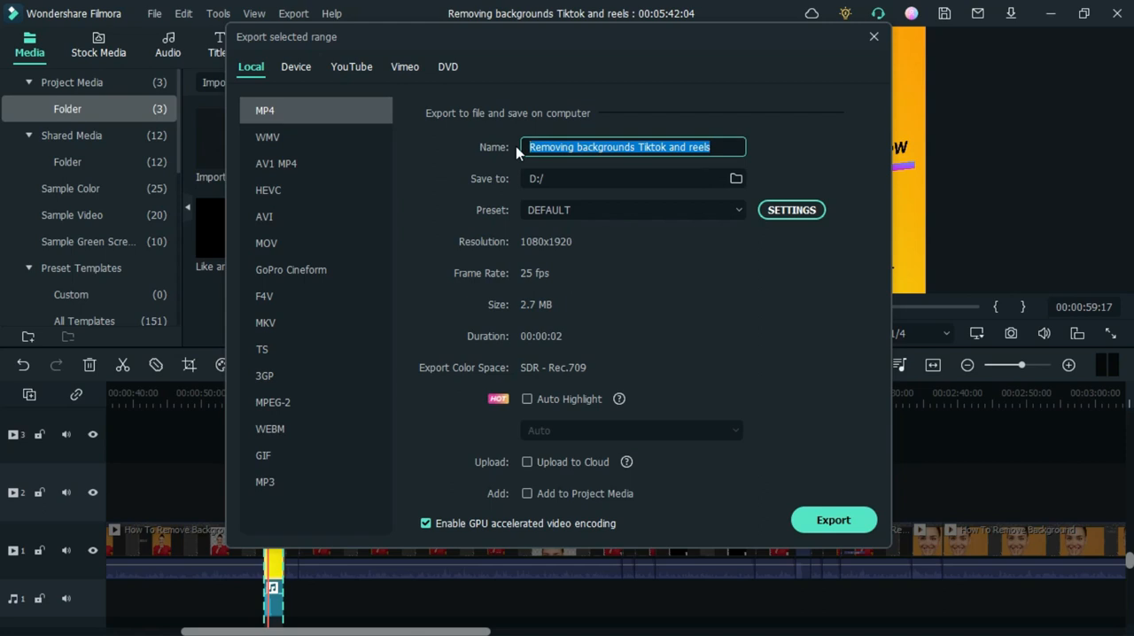
pyautogui.write('Like and')
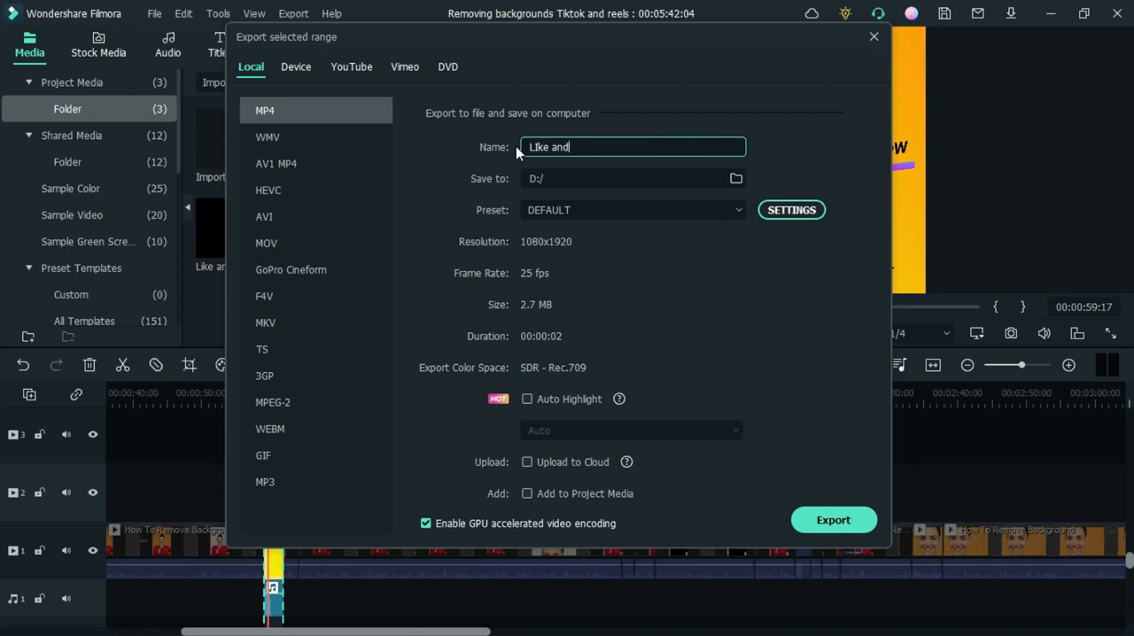
pyautogui.write('Follow')
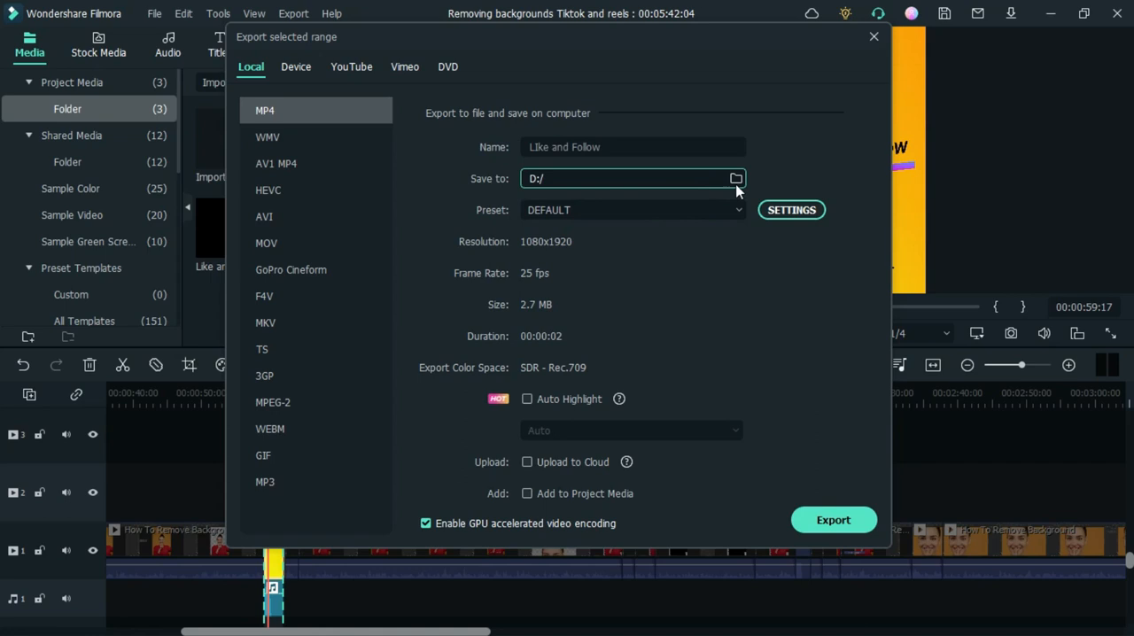
# Save the MP4 to the Desktop, export the range and dismiss the success message
pyautogui.click(735, 177)
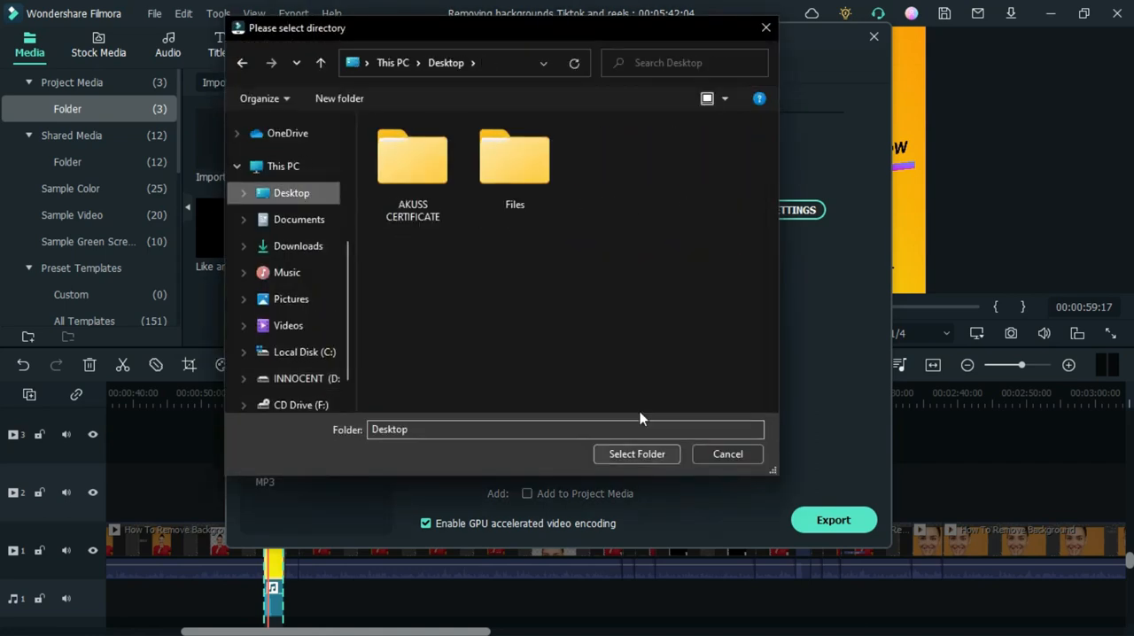
pyautogui.click(635, 453)
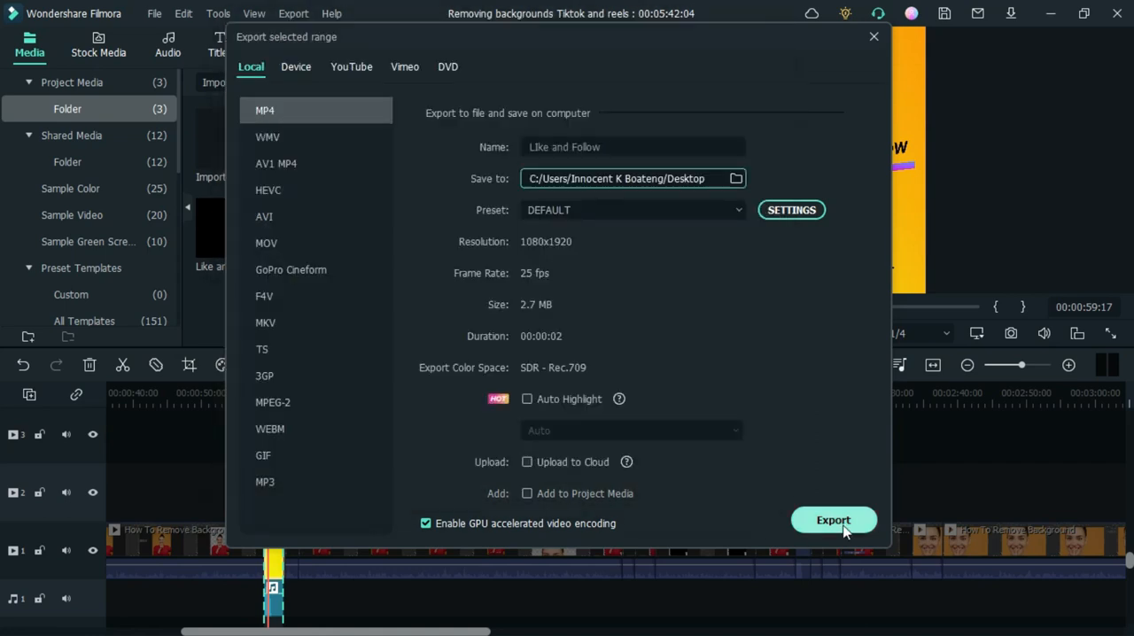
pyautogui.click(874, 35)
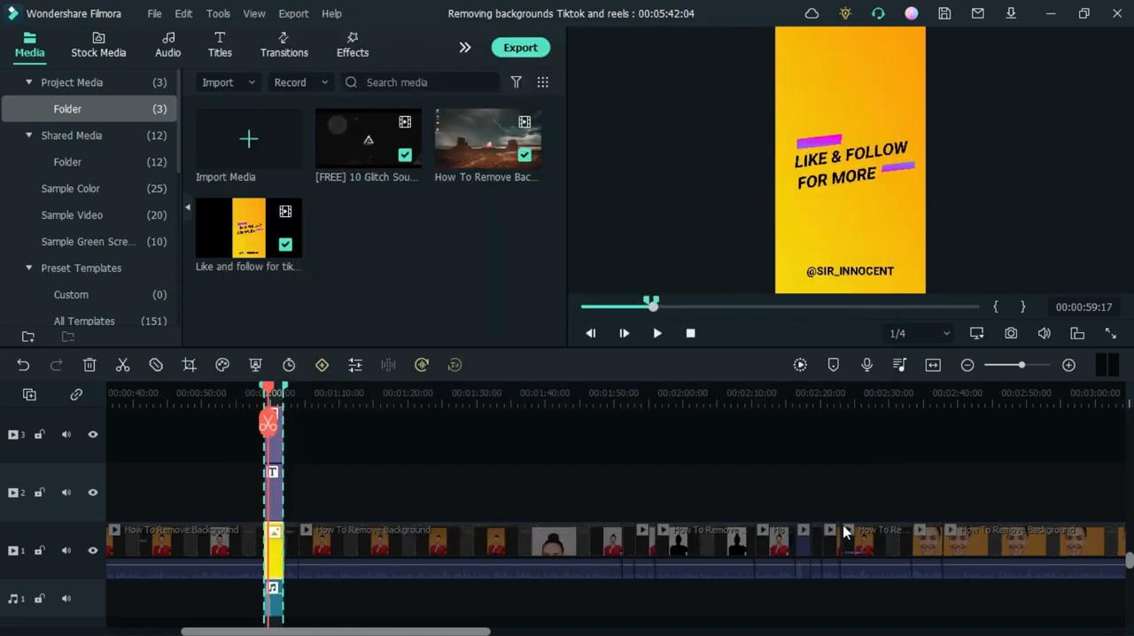
pyautogui.click(521, 46)
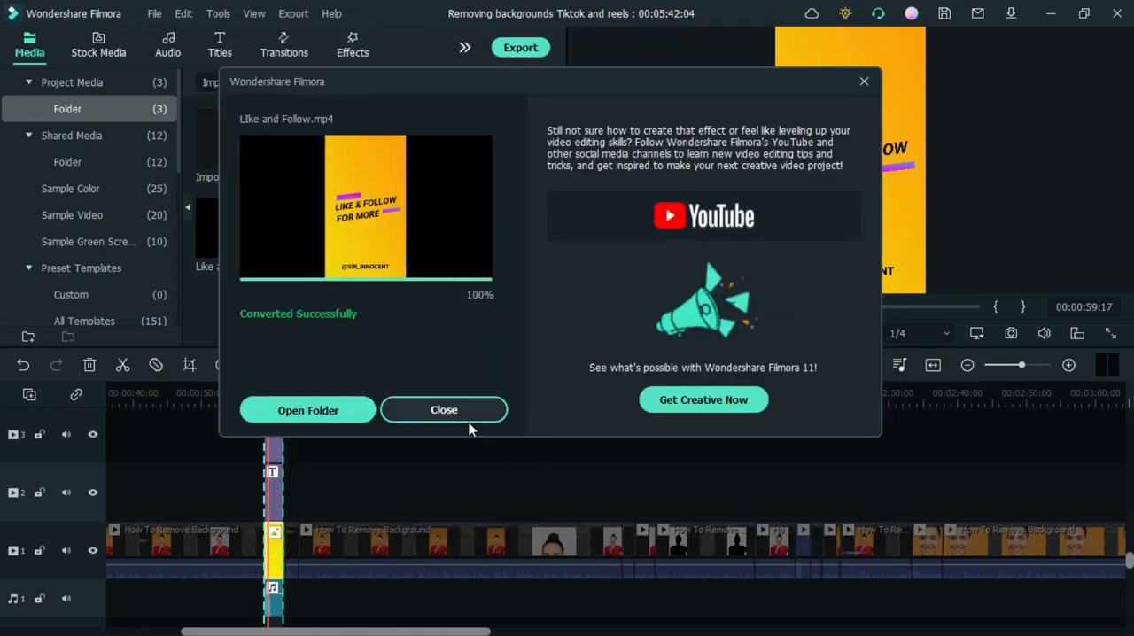
pyautogui.click(443, 409)
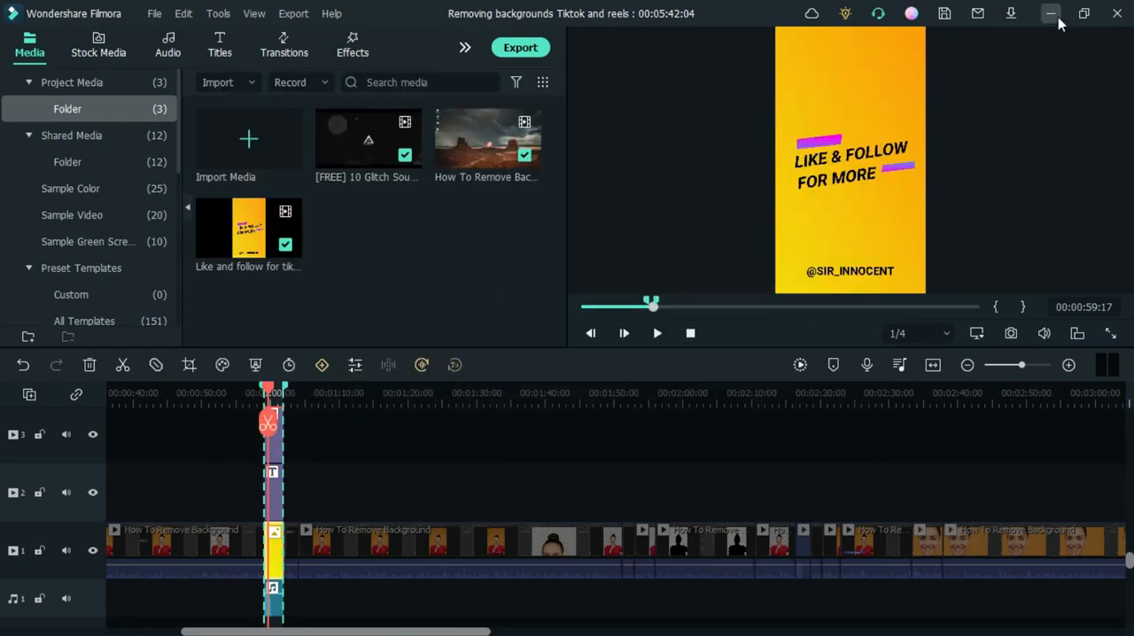
pyautogui.click(1049, 15)
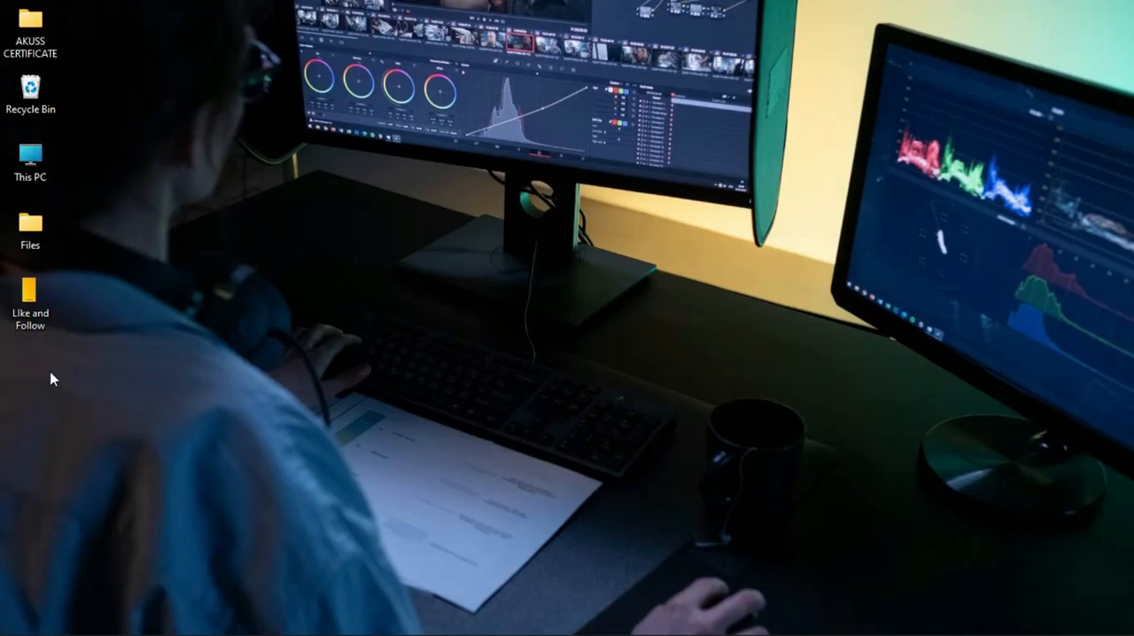
pyautogui.click(31, 301)
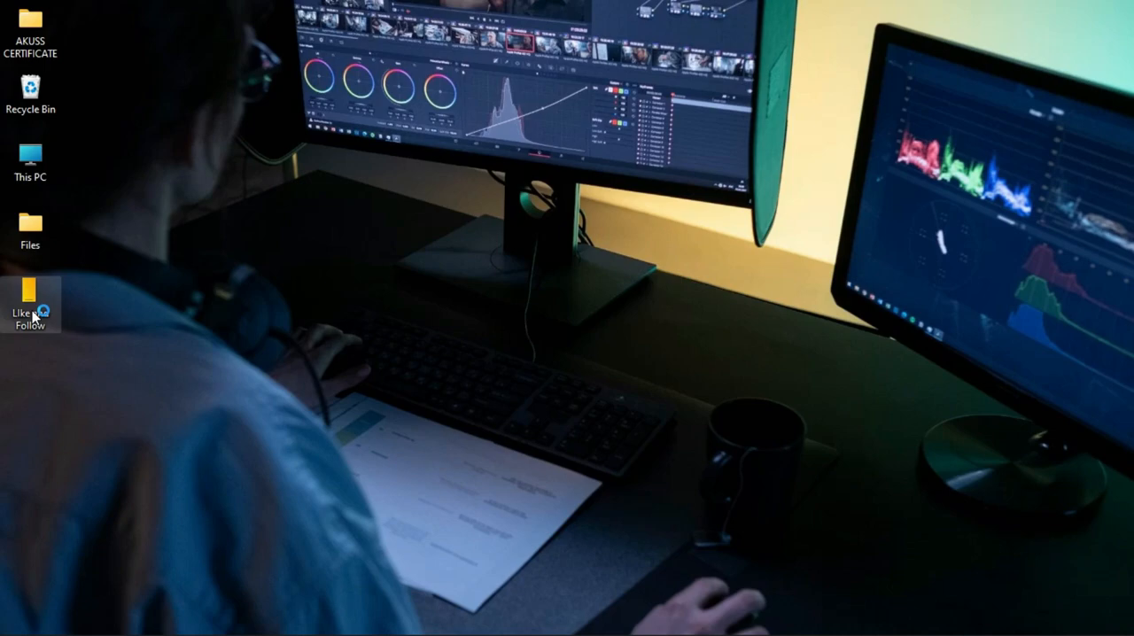
pyautogui.doubleClick(30, 301)
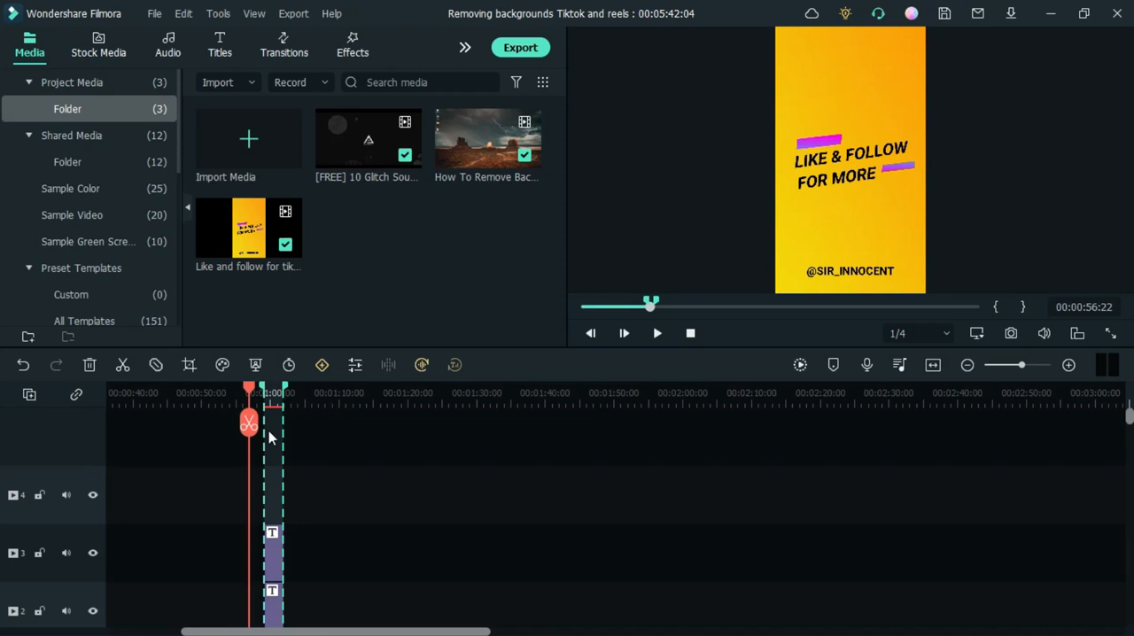
# Clear the In and Out marks from the timeline ruler via its context menu
pyautogui.rightClick(269, 434)
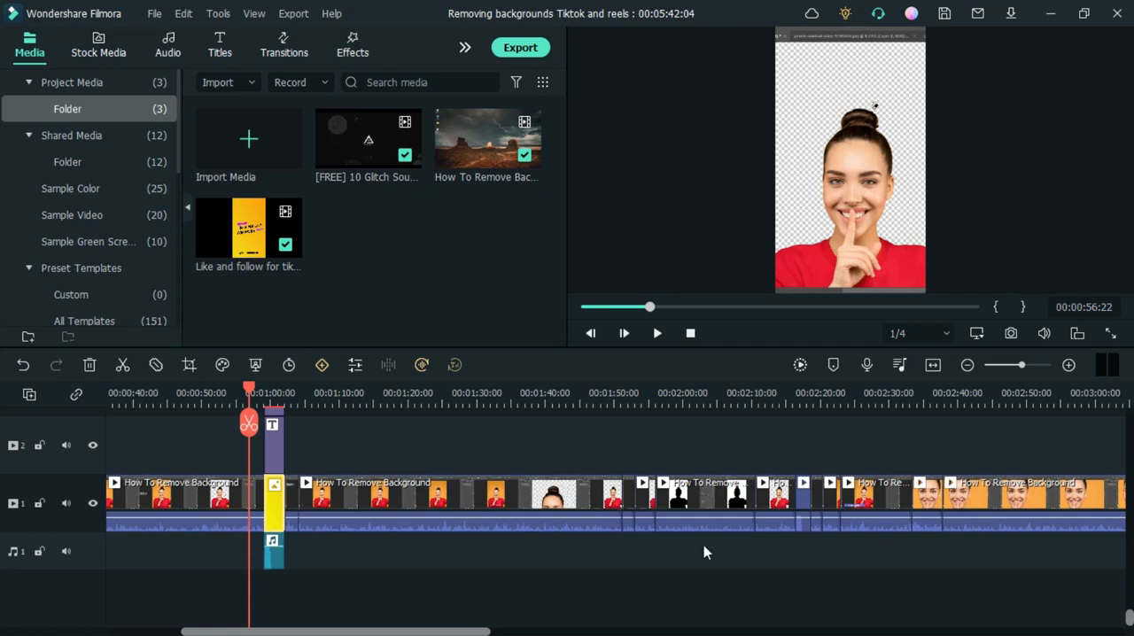
pyautogui.moveTo(659, 546)
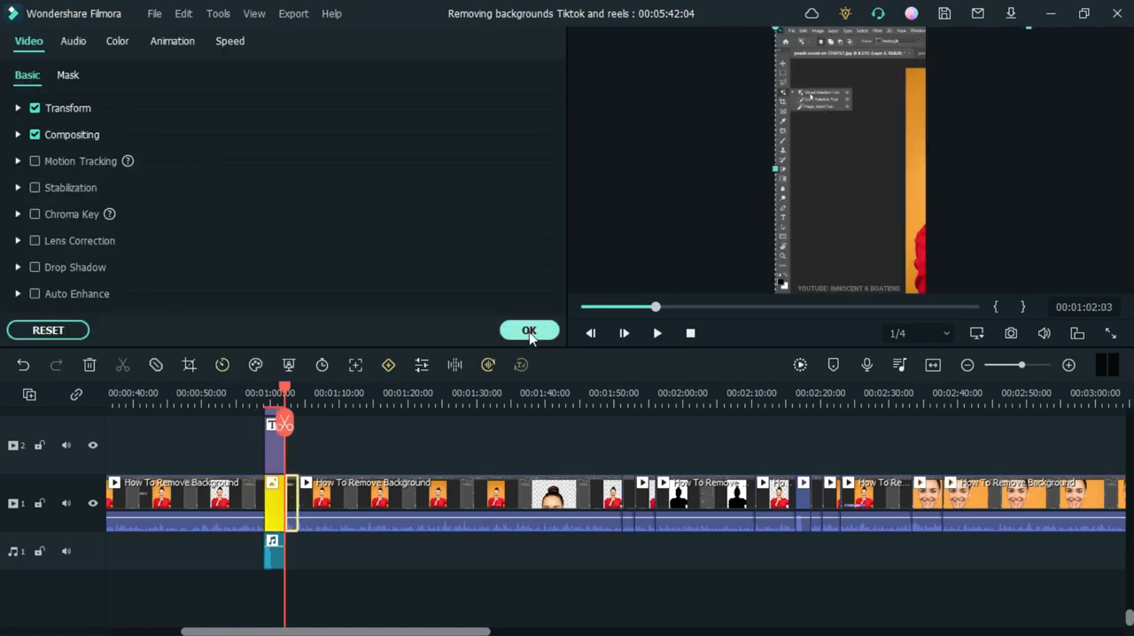
# Close the clip properties and move the playhead out to about 2:16–2:18 for the new range
pyautogui.click(528, 329)
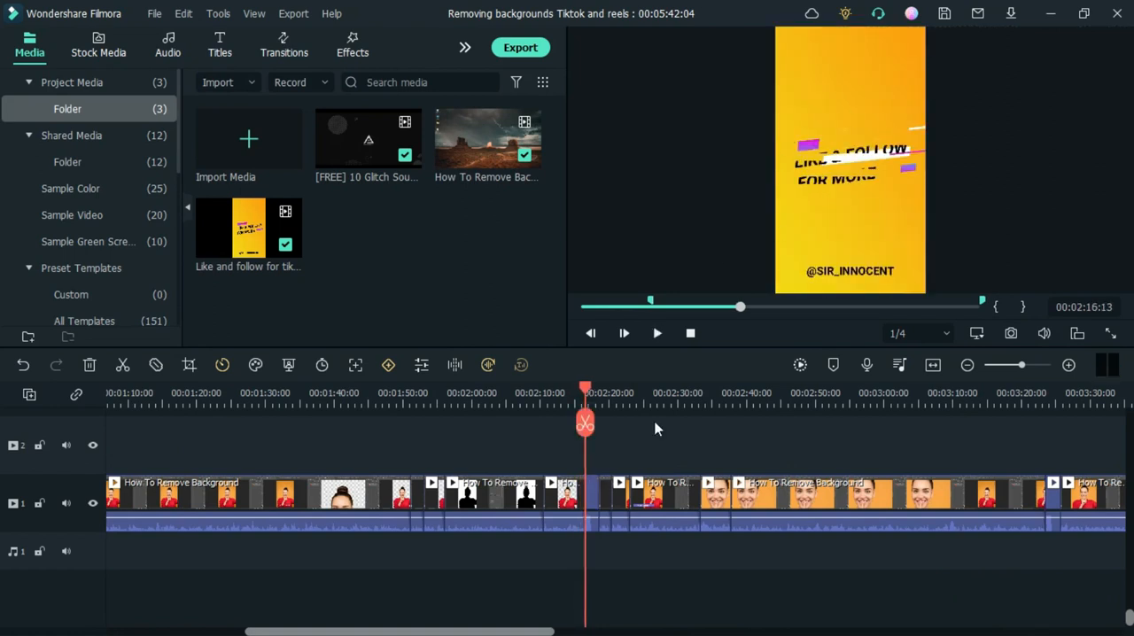
pyautogui.moveTo(585, 393); pyautogui.dragTo(598, 393)
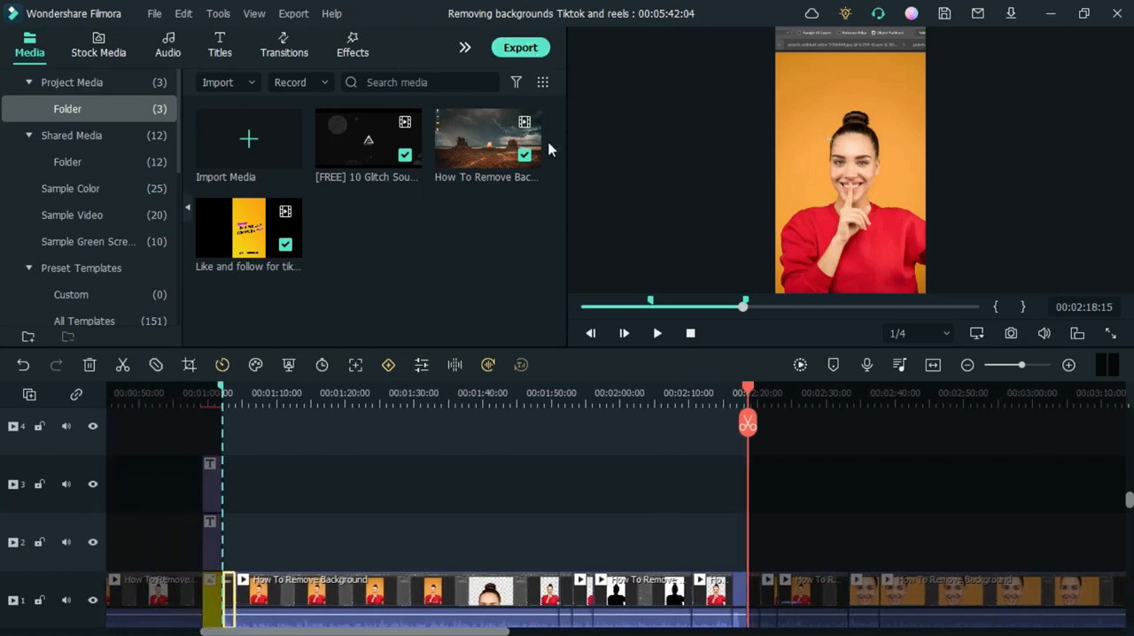
pyautogui.click(520, 46)
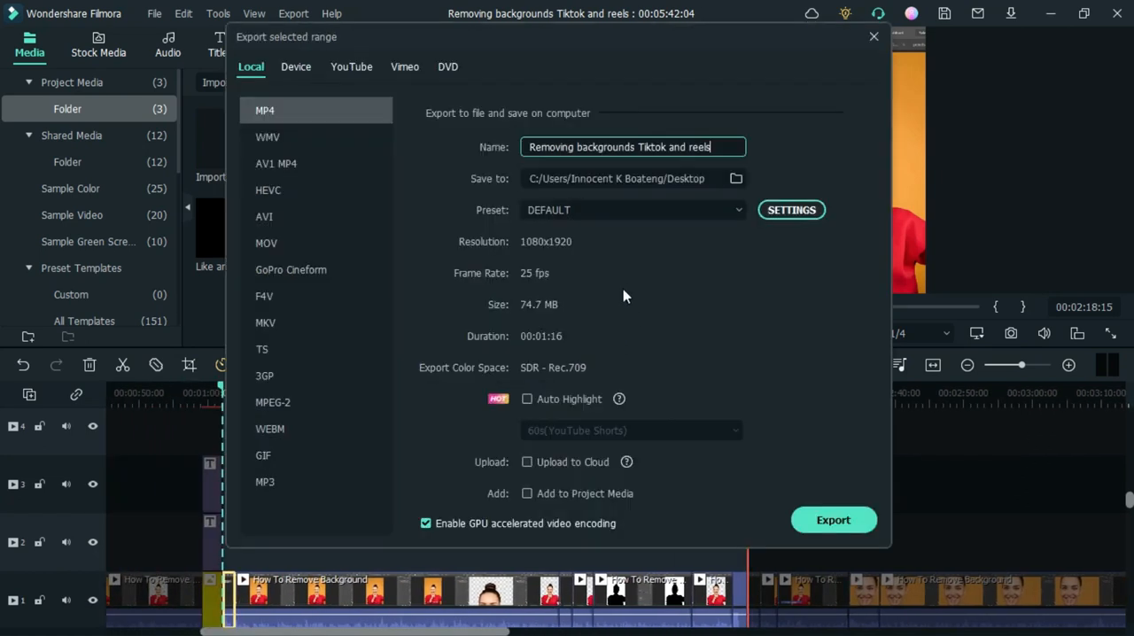
pyautogui.moveTo(563, 343)
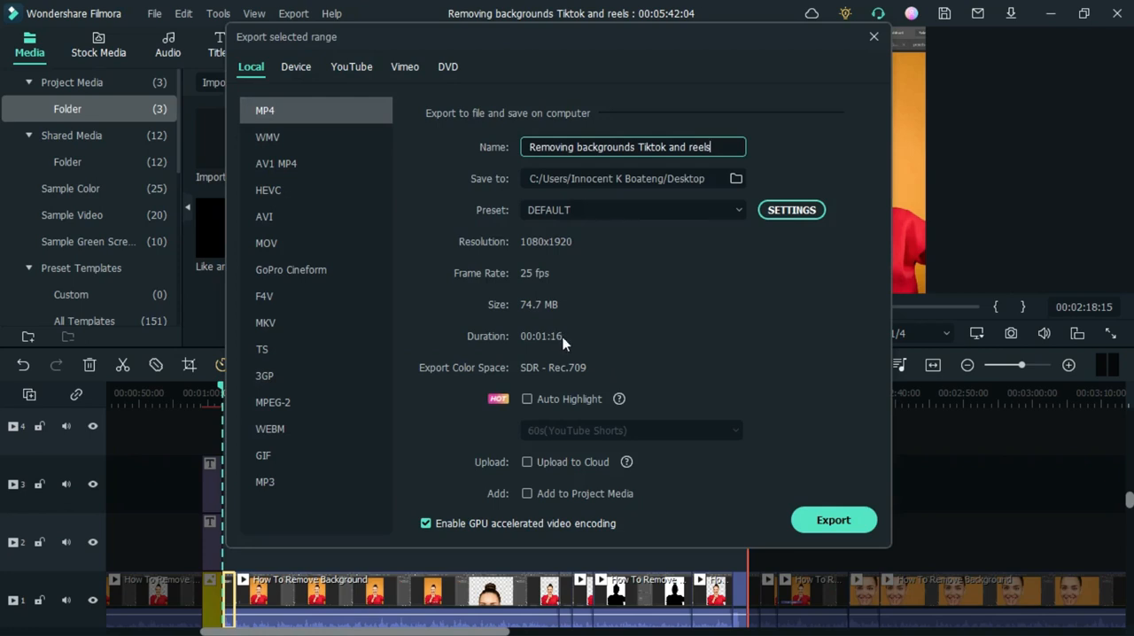
pyautogui.moveTo(565, 344)
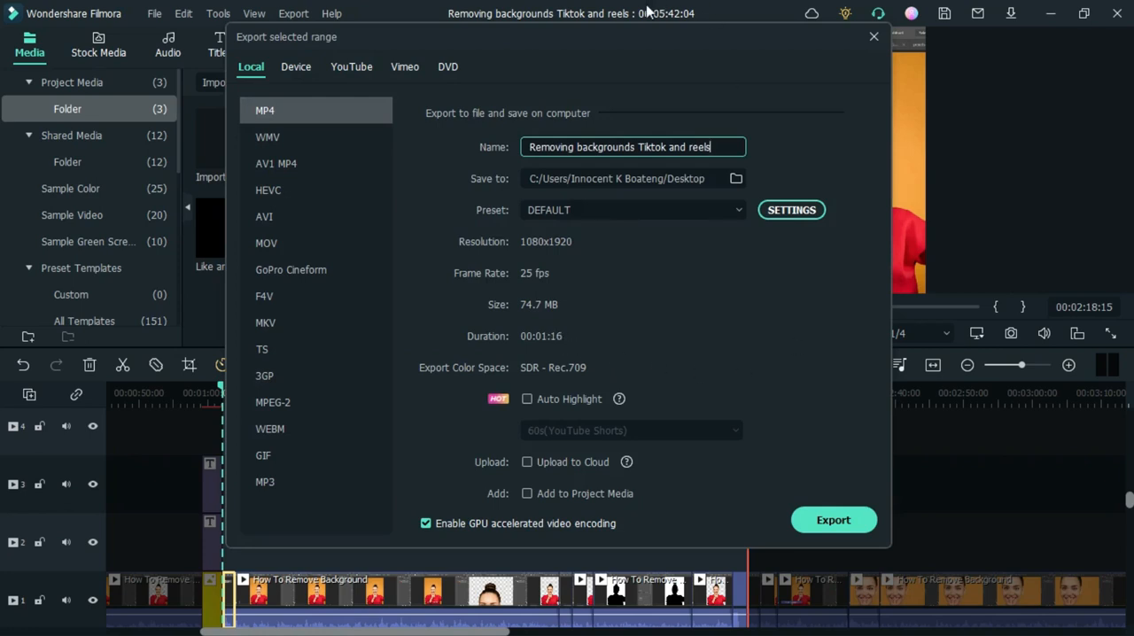
pyautogui.moveTo(662, 21)
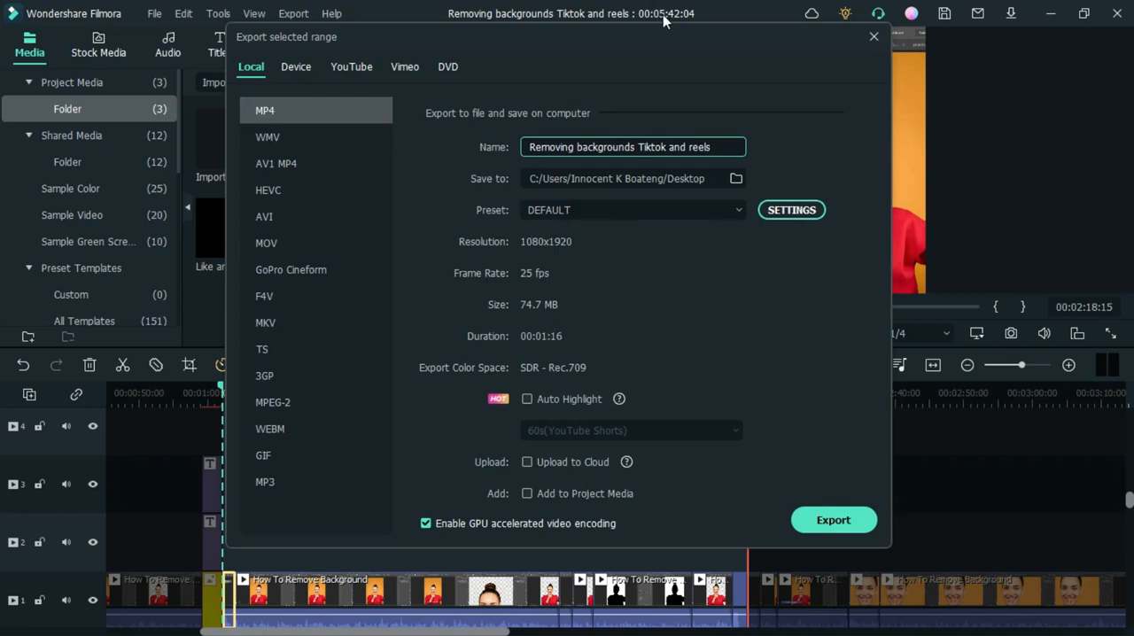
pyautogui.moveTo(699, 317)
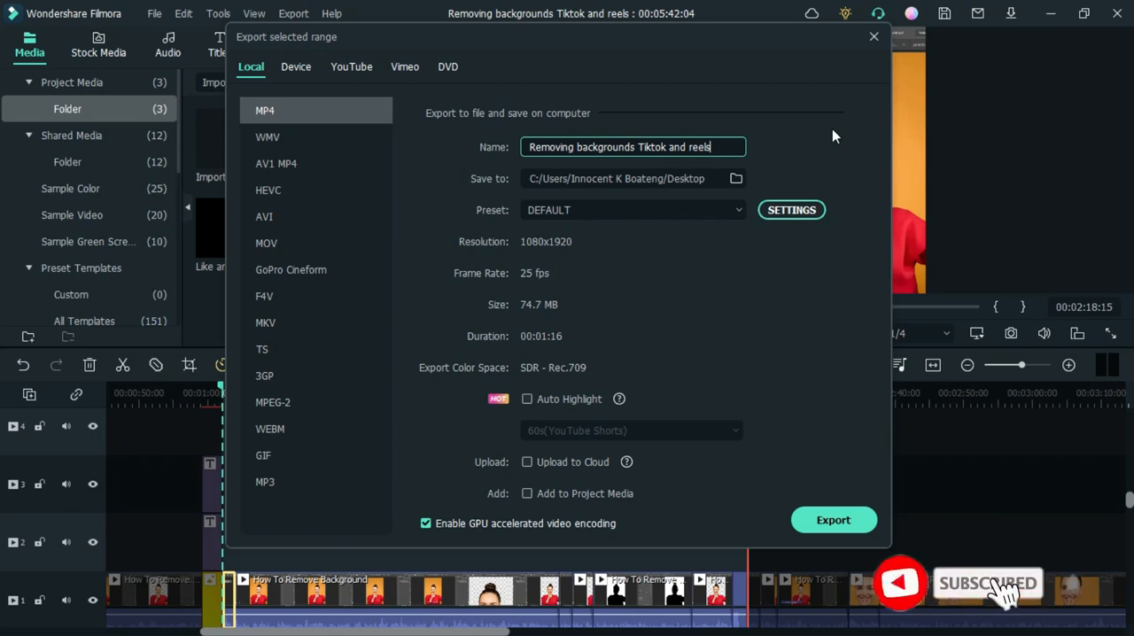
pyautogui.click(874, 35)
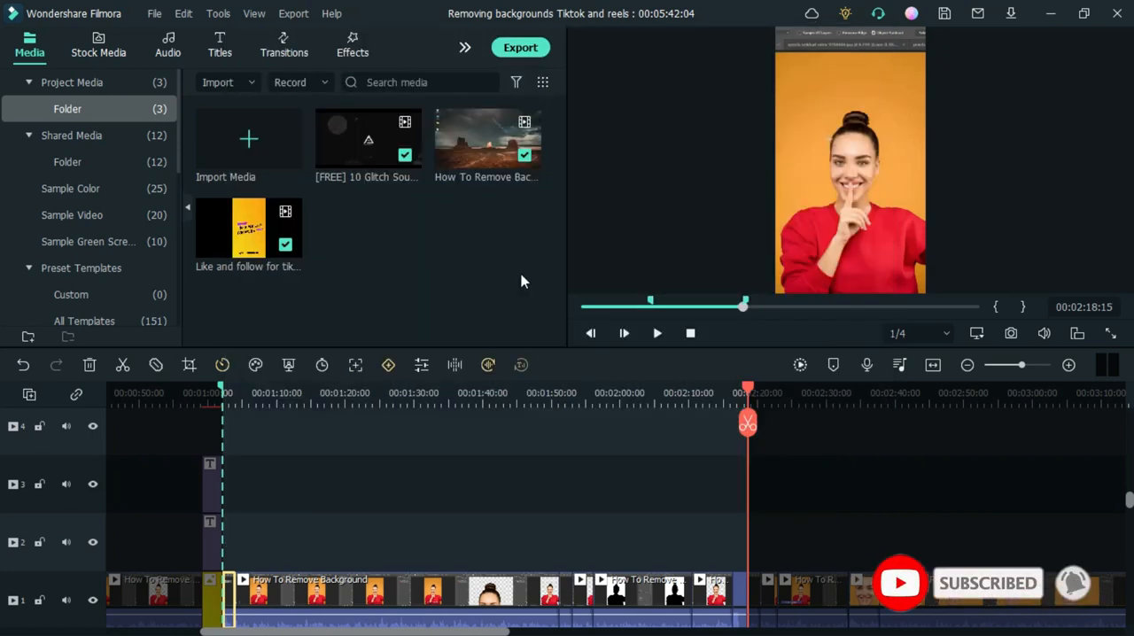